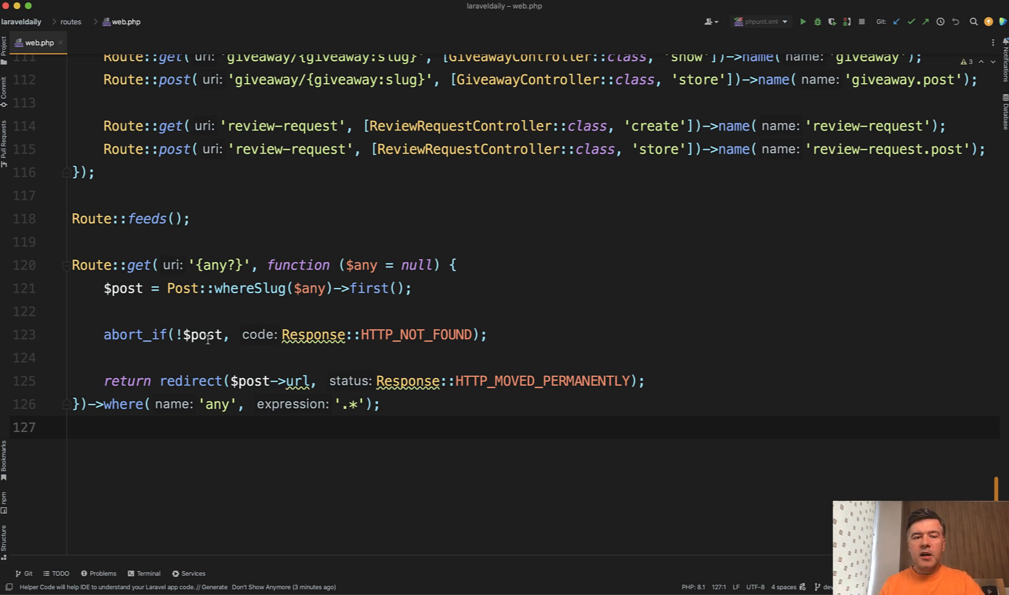
pyautogui.click(73, 427)
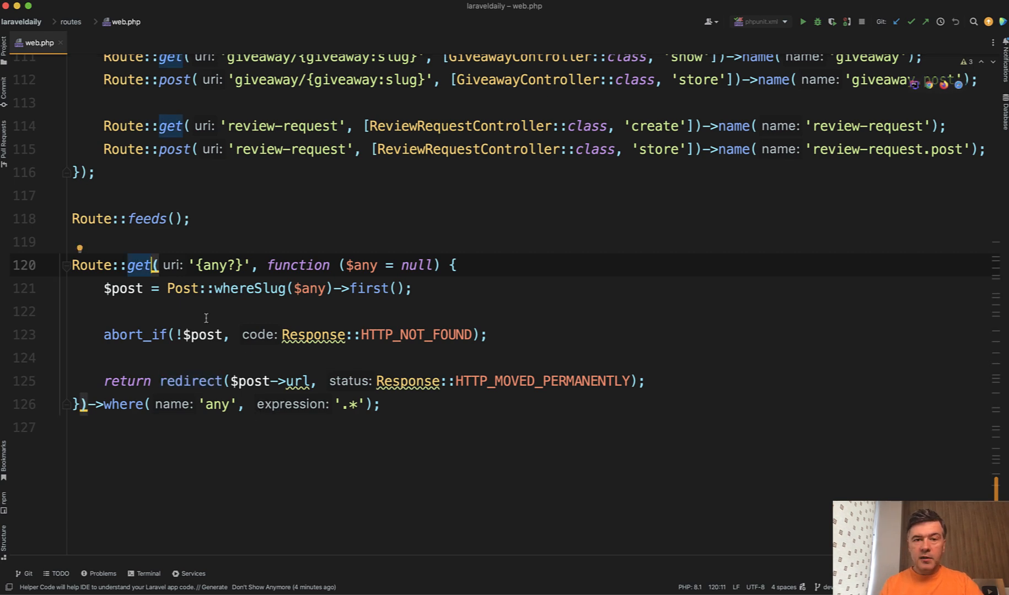
pyautogui.doubleClick(216, 265)
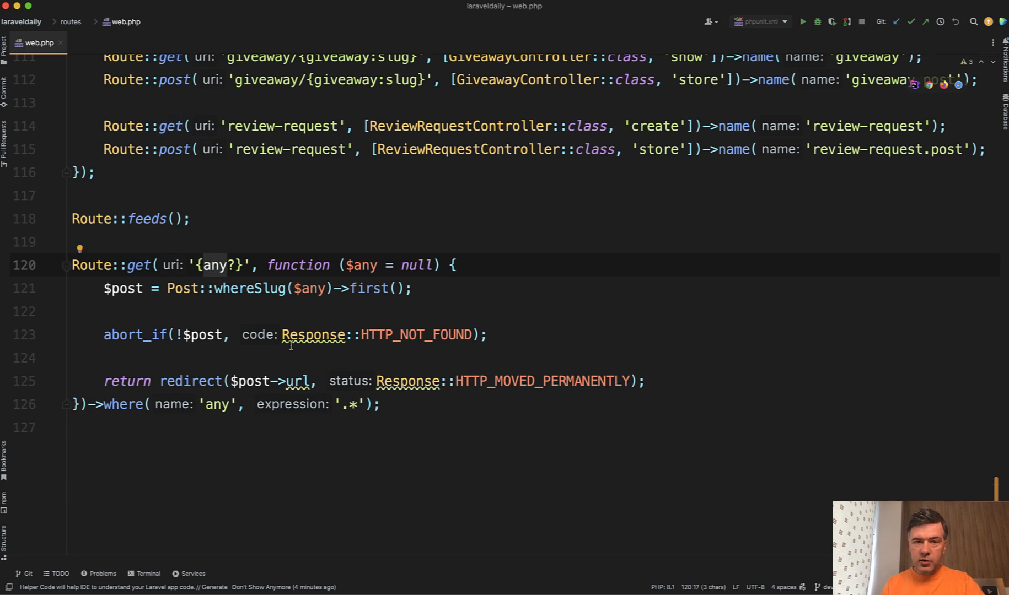
pyautogui.click(274, 125)
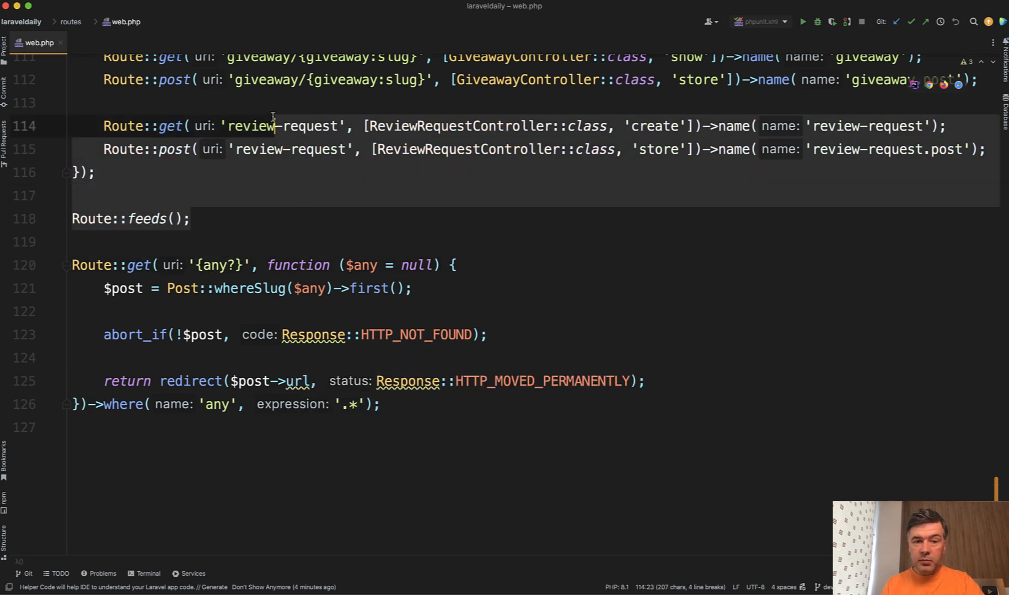
pyautogui.click(251, 289)
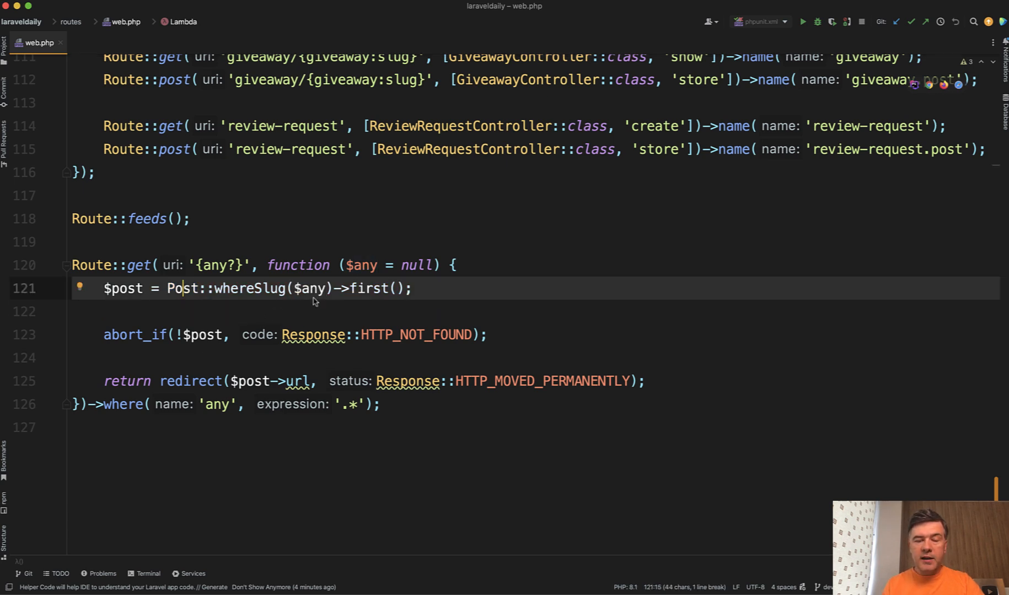
pyautogui.click(283, 311)
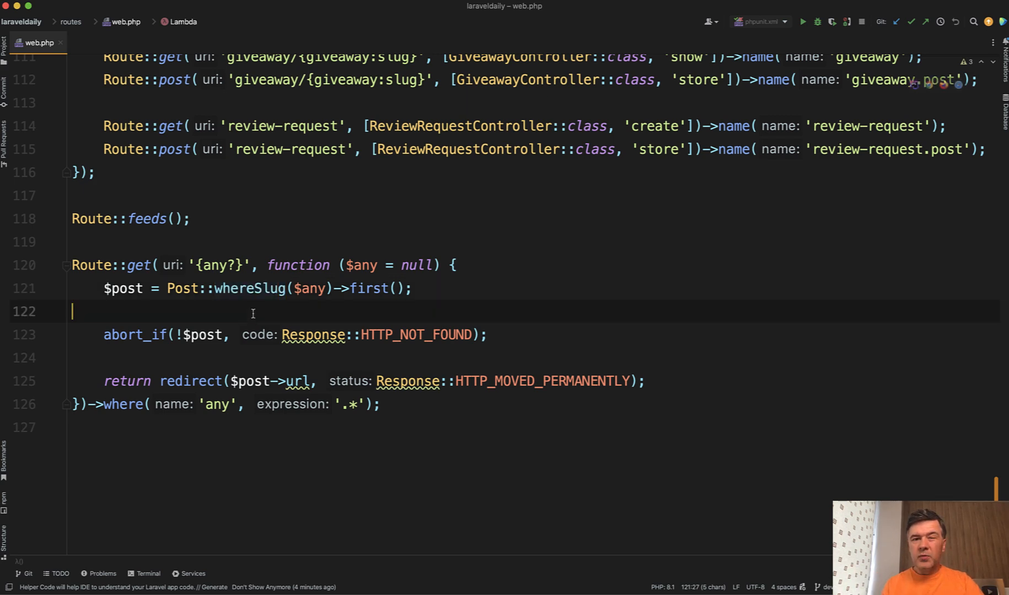
pyautogui.moveTo(250, 289)
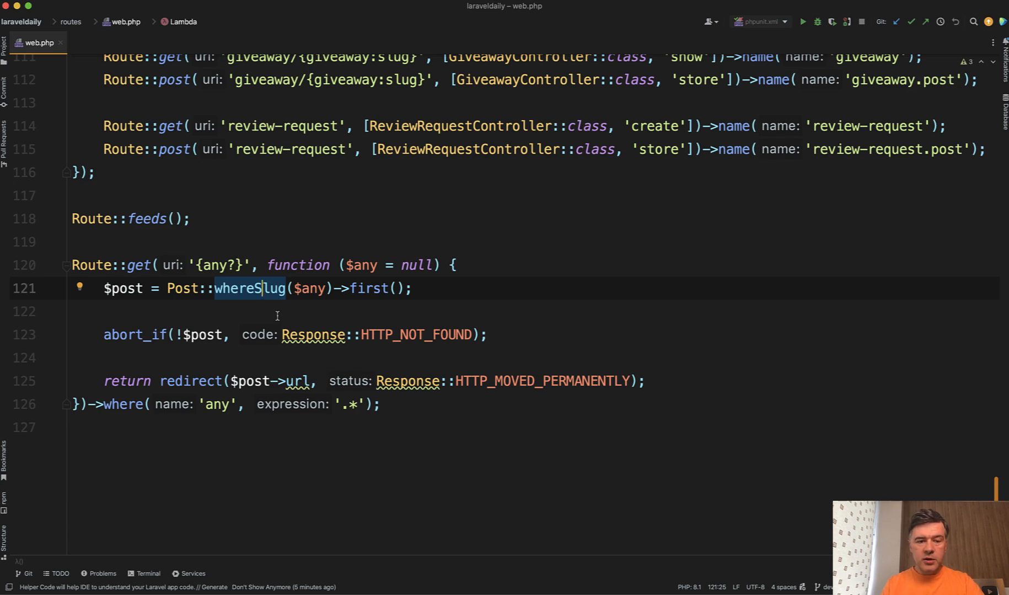
pyautogui.click(143, 334)
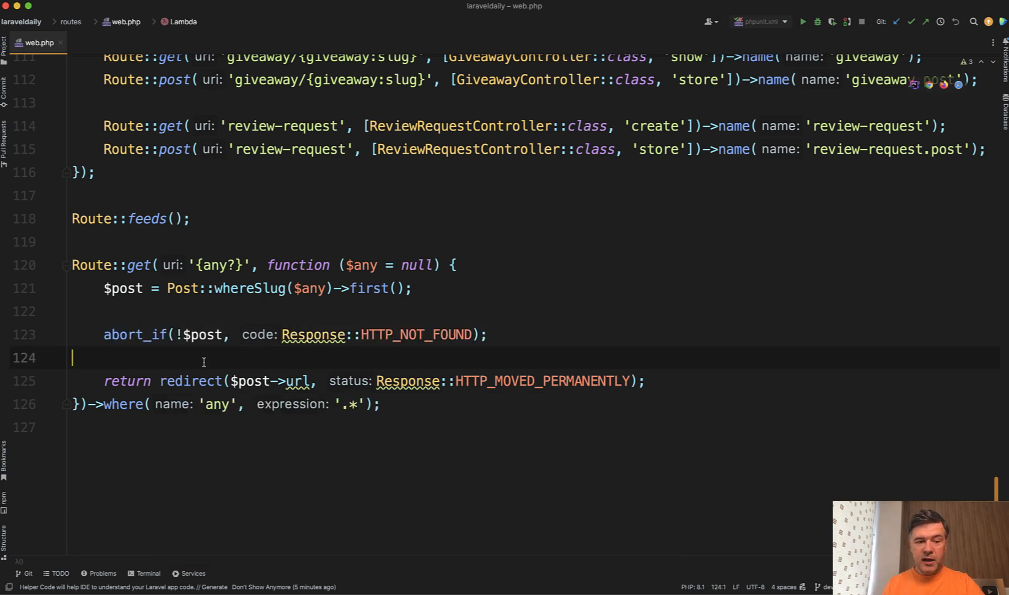
pyautogui.press('Enter')
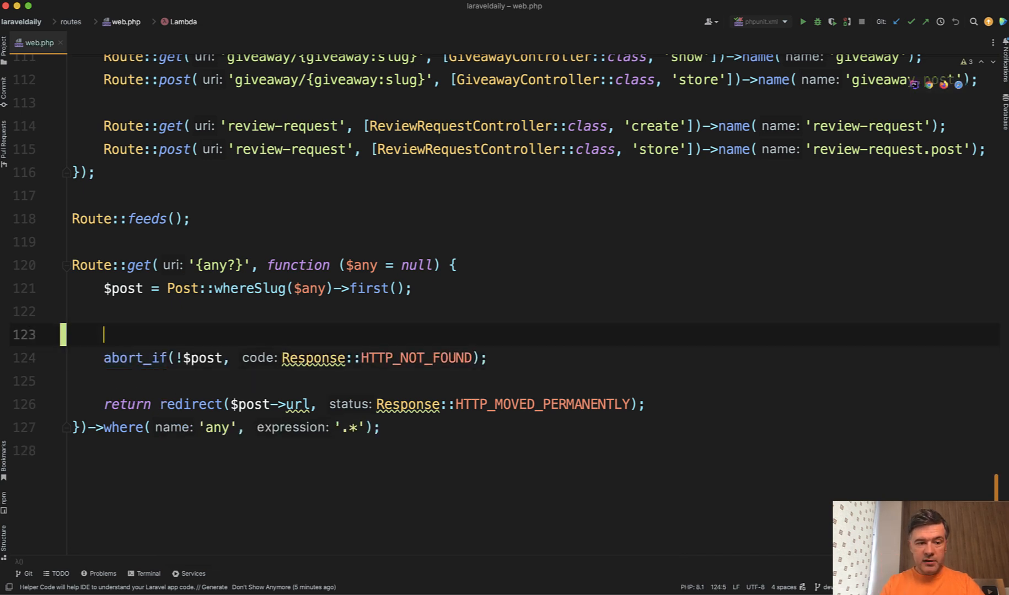
pyautogui.write('if ()')
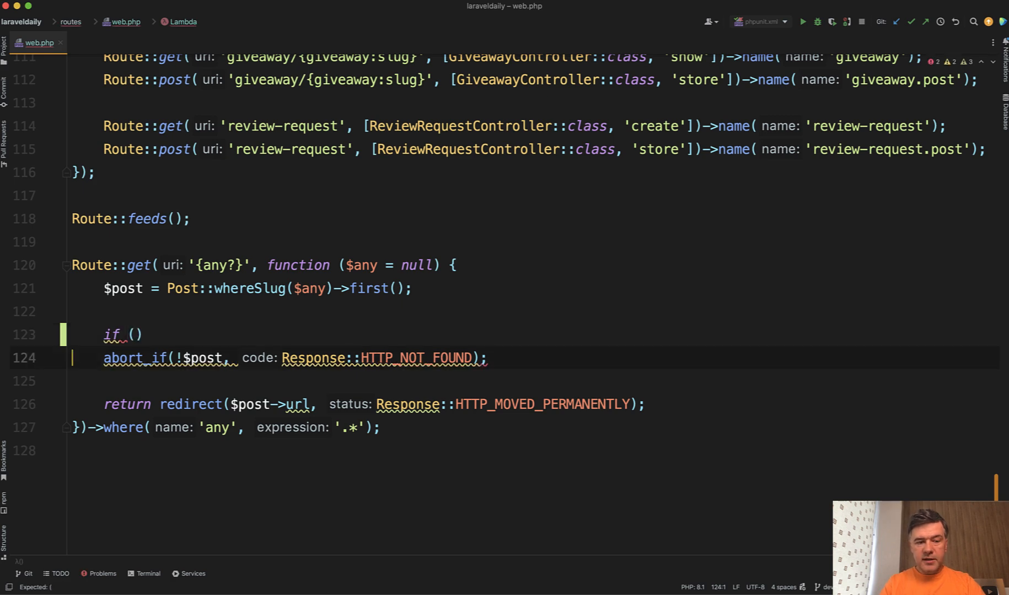
pyautogui.write('{')
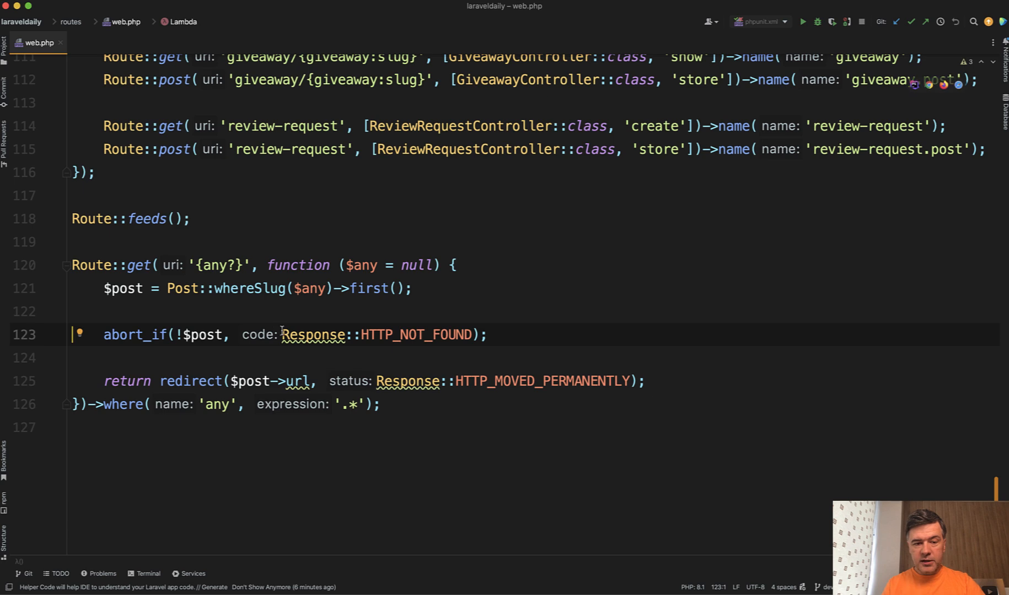
pyautogui.write('404')
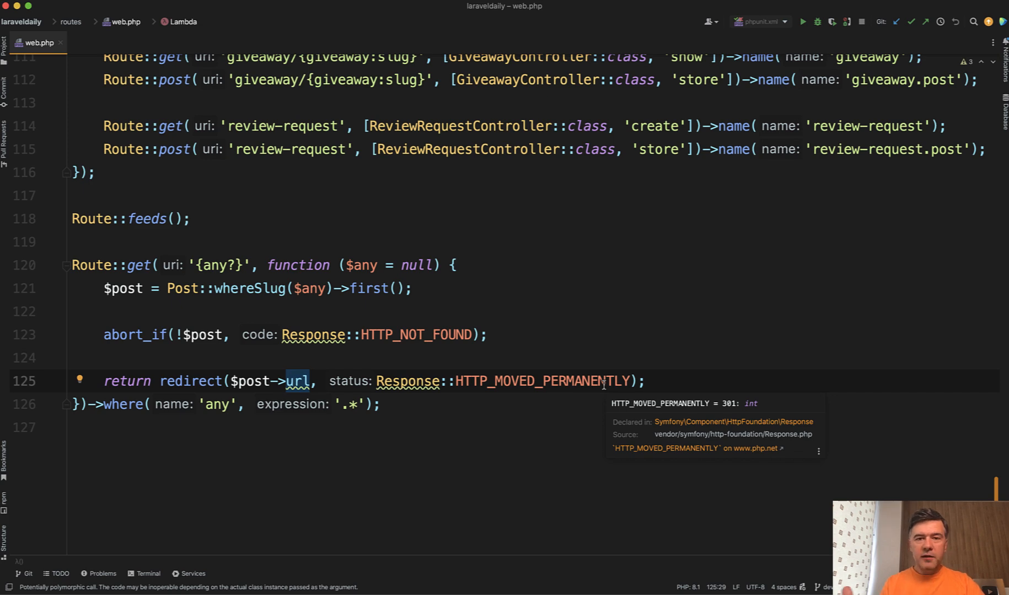
pyautogui.moveTo(385, 307)
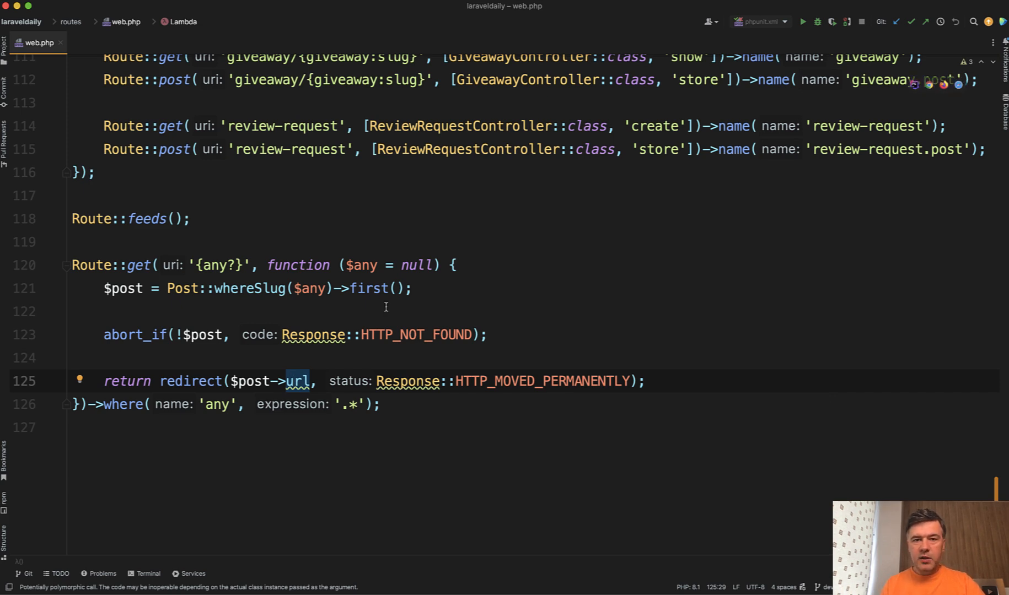